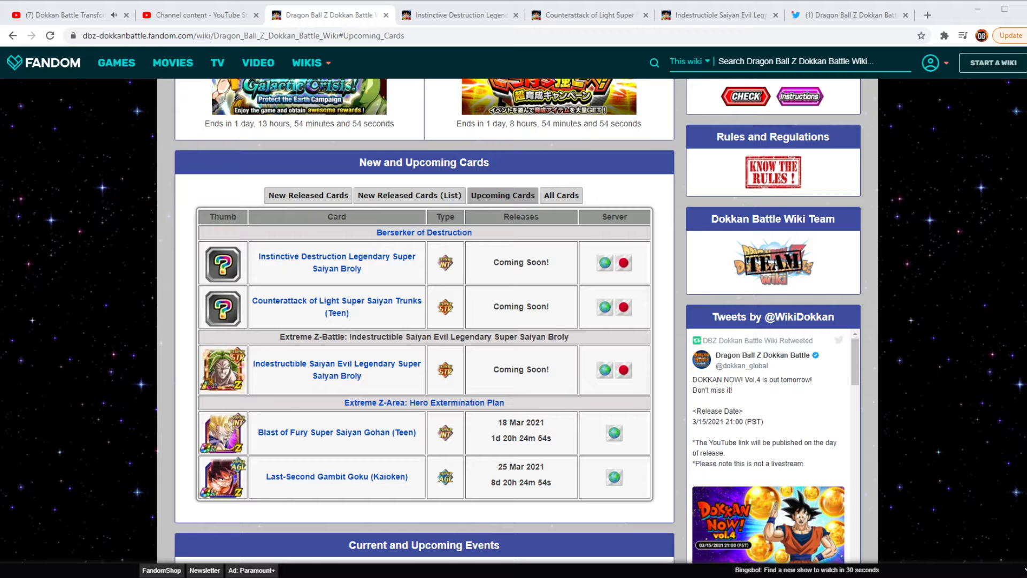
Bring up the Instinctive Destruction Legendary Super Saiyan Broly card page to read its skills
click(337, 263)
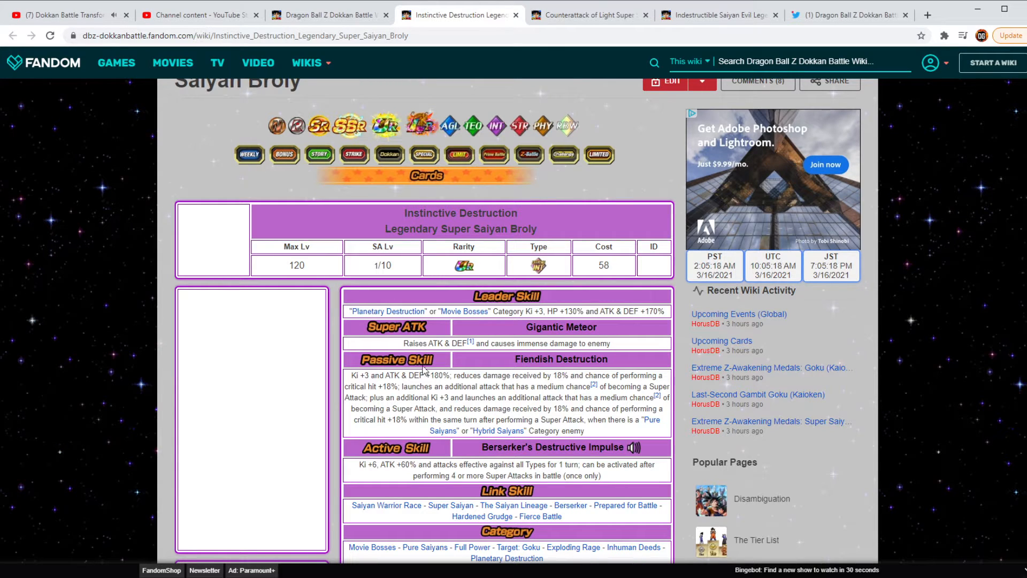
mouse_move(456, 356)
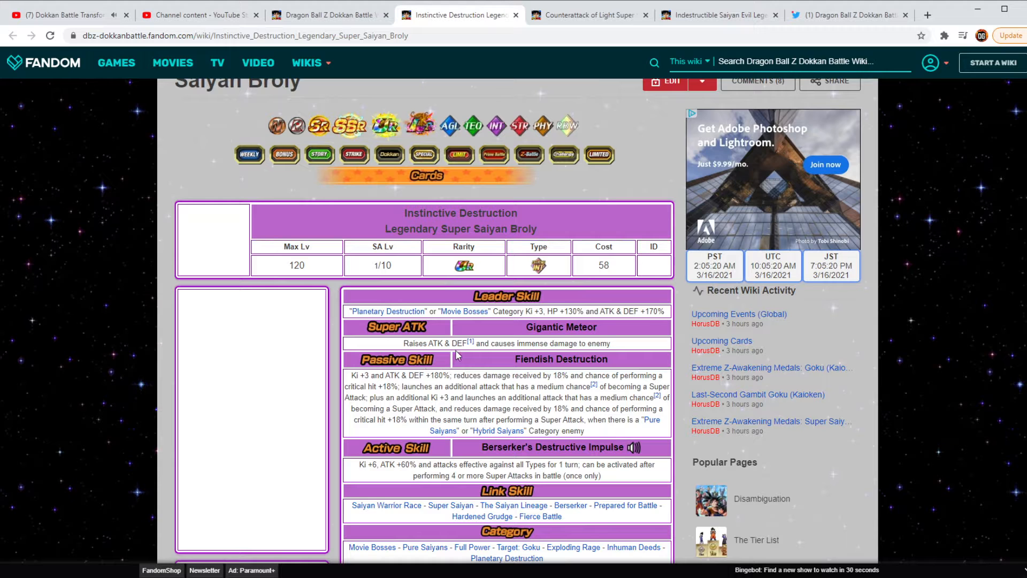
mouse_move(592, 358)
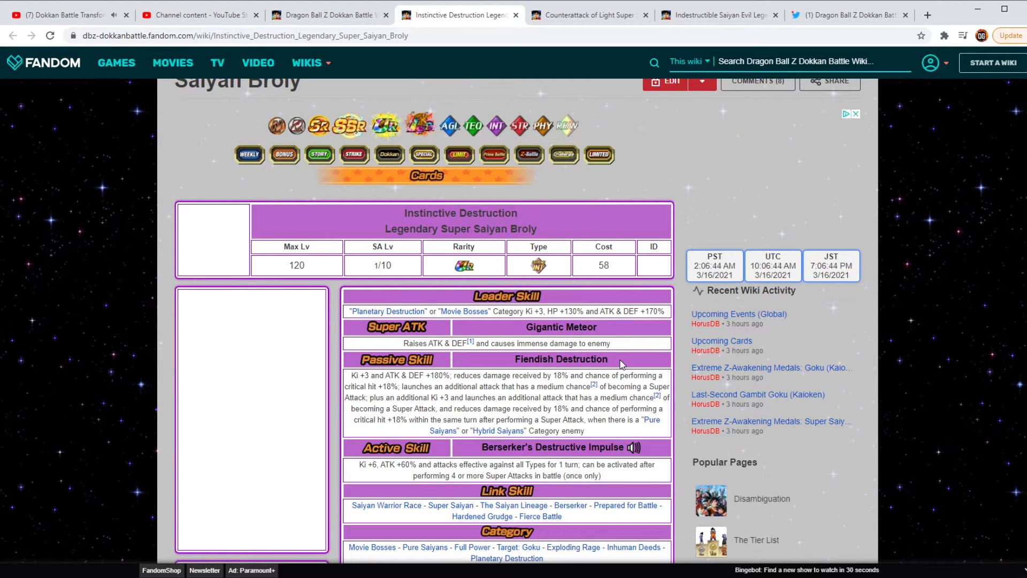
mouse_move(845, 282)
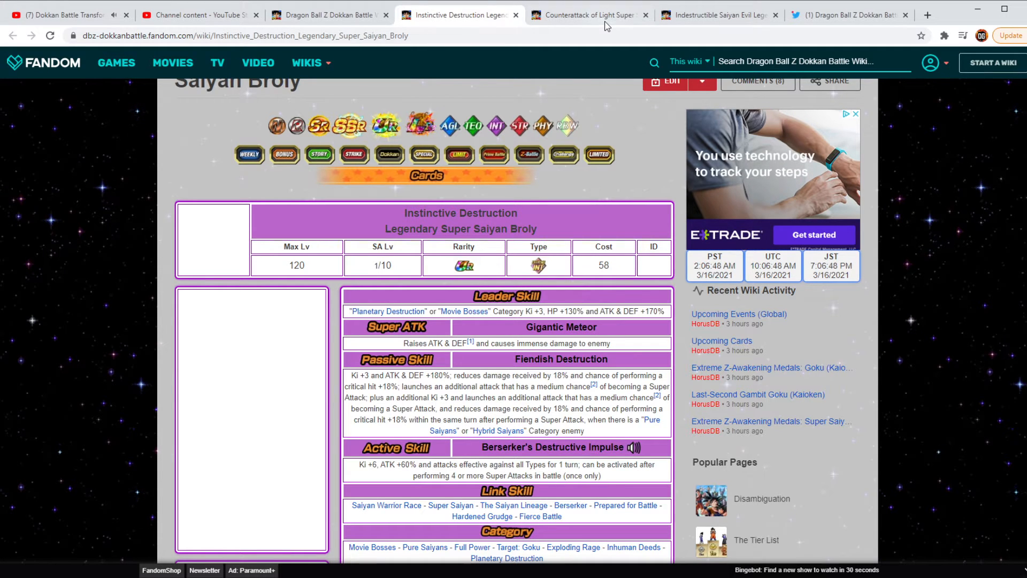
Switch to the Counterattack of Light Super Saiyan Trunks (Teen) card page
click(588, 14)
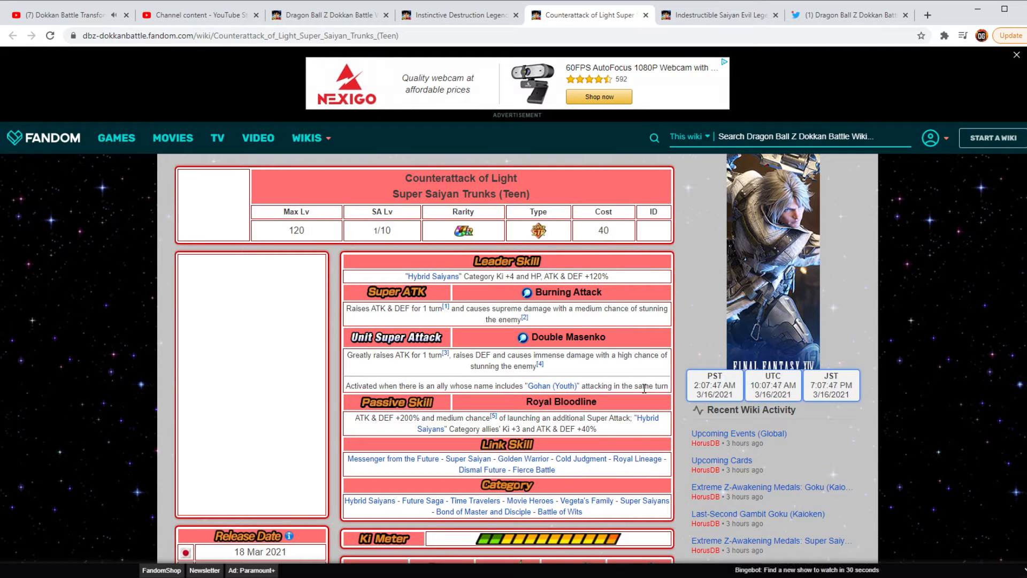
mouse_move(672, 460)
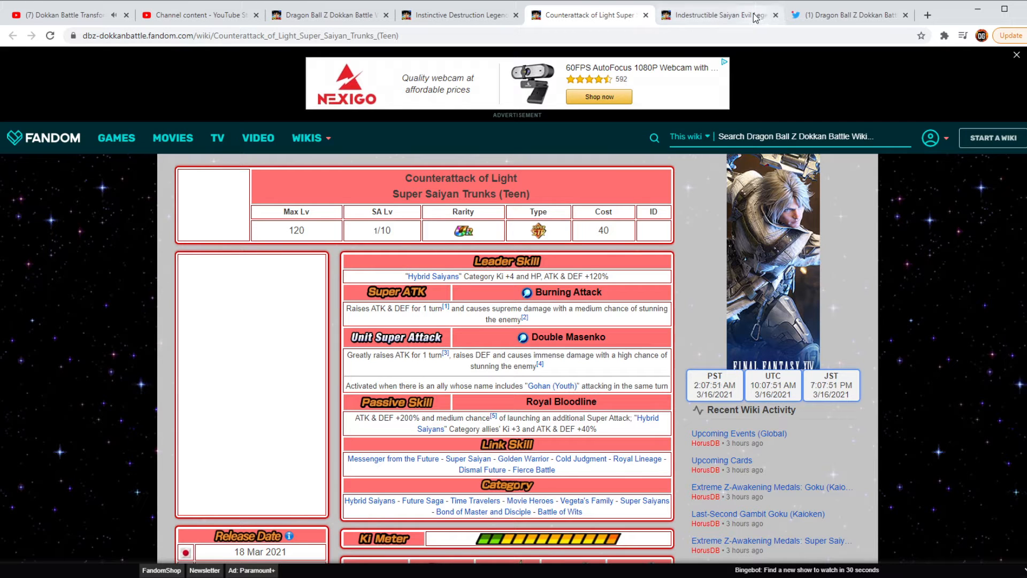
Switch to the Indestructible Saiyan Evil Legendary Super Saiyan Broly page
click(718, 14)
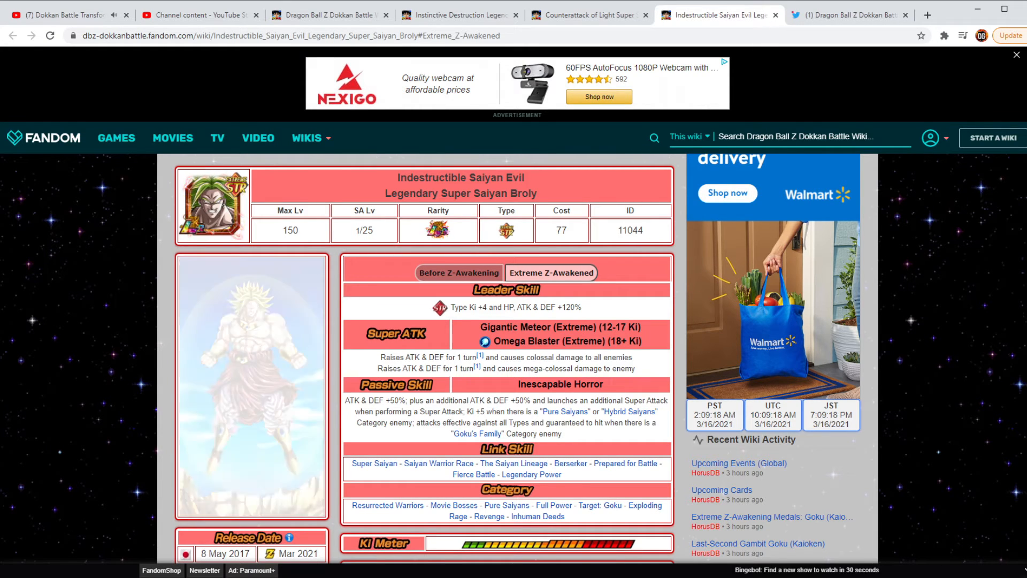
Open the Broly stats tweet and browse to its skill-detail screenshots
click(849, 15)
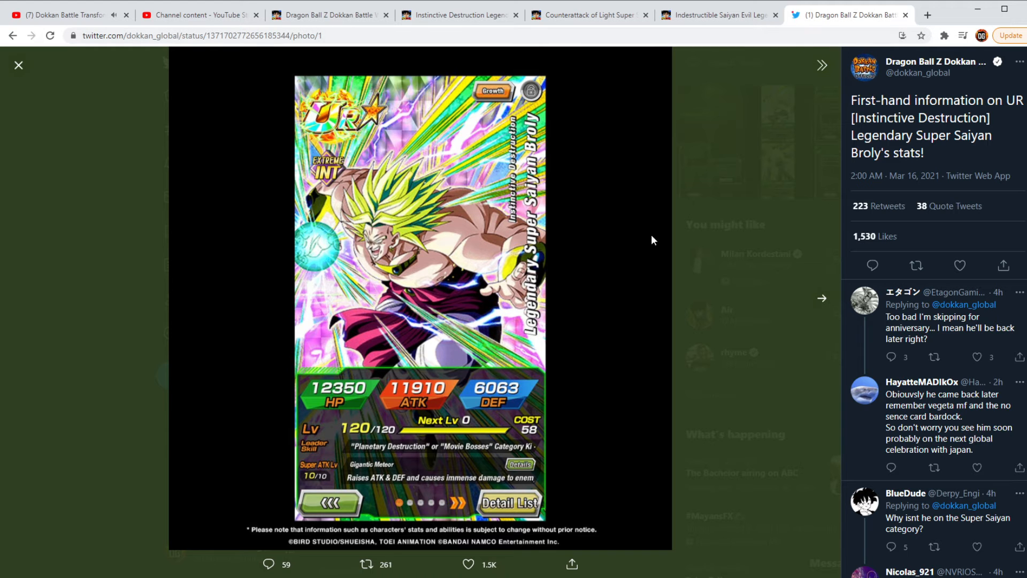
mouse_move(820, 306)
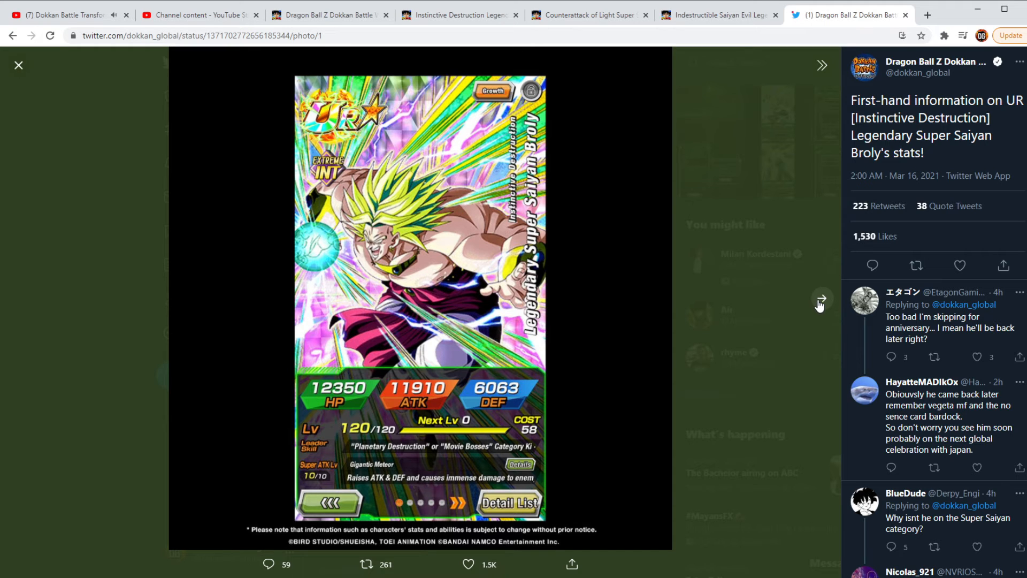
click(821, 300)
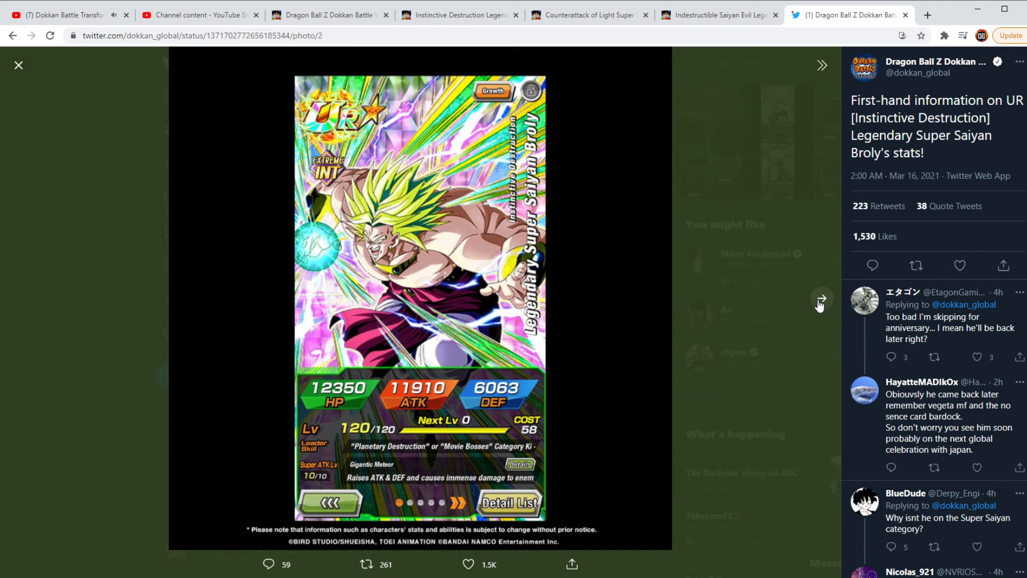
click(519, 464)
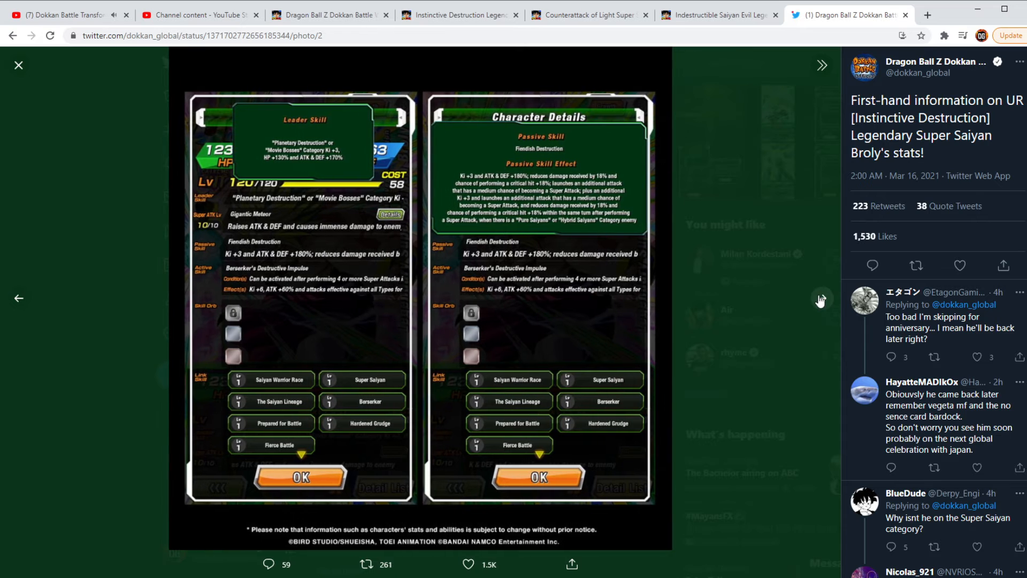
click(821, 298)
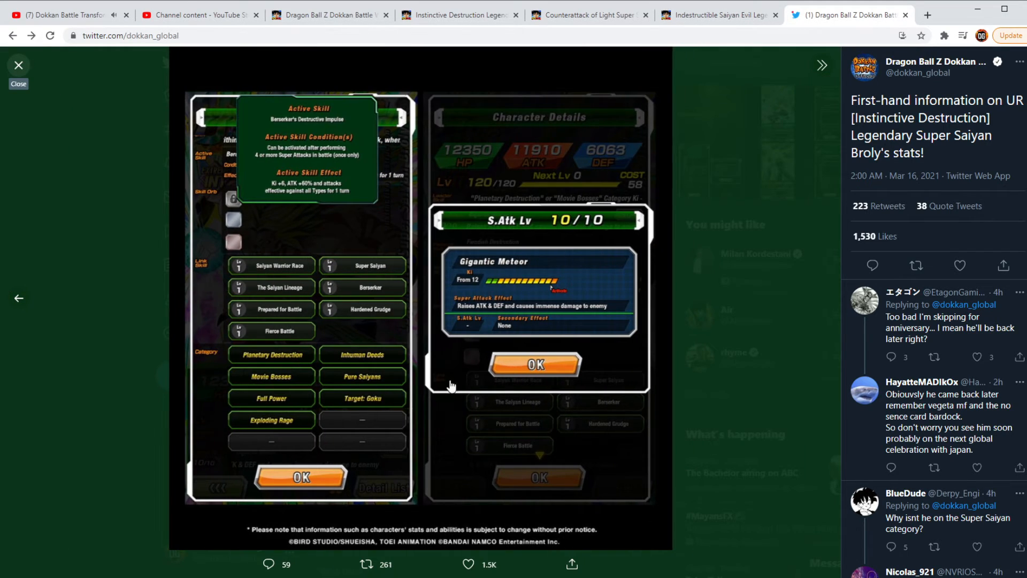
Close the Broly image, then view and close the Trunks (Teen) stats image
click(18, 65)
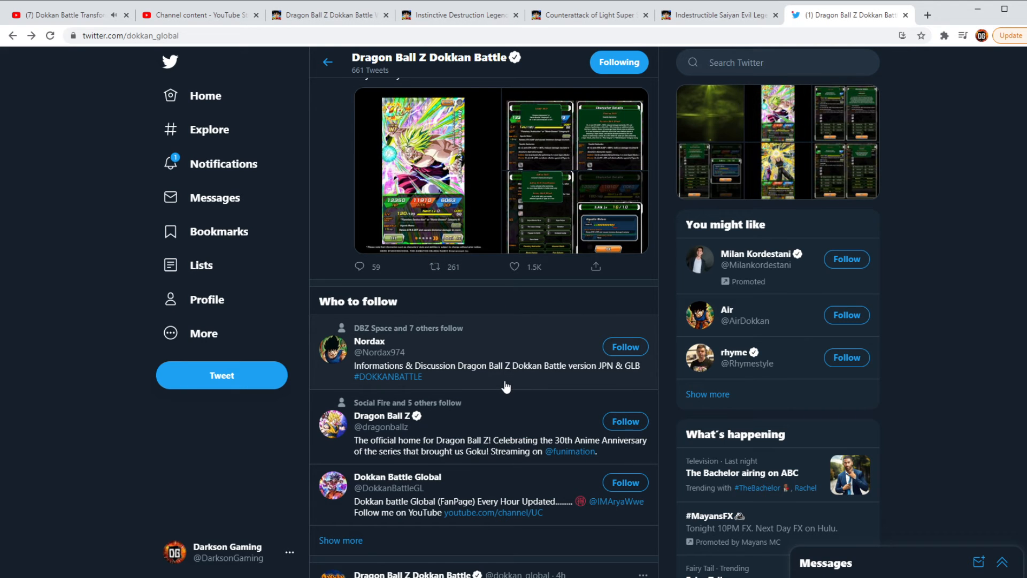
scroll(down, 3)
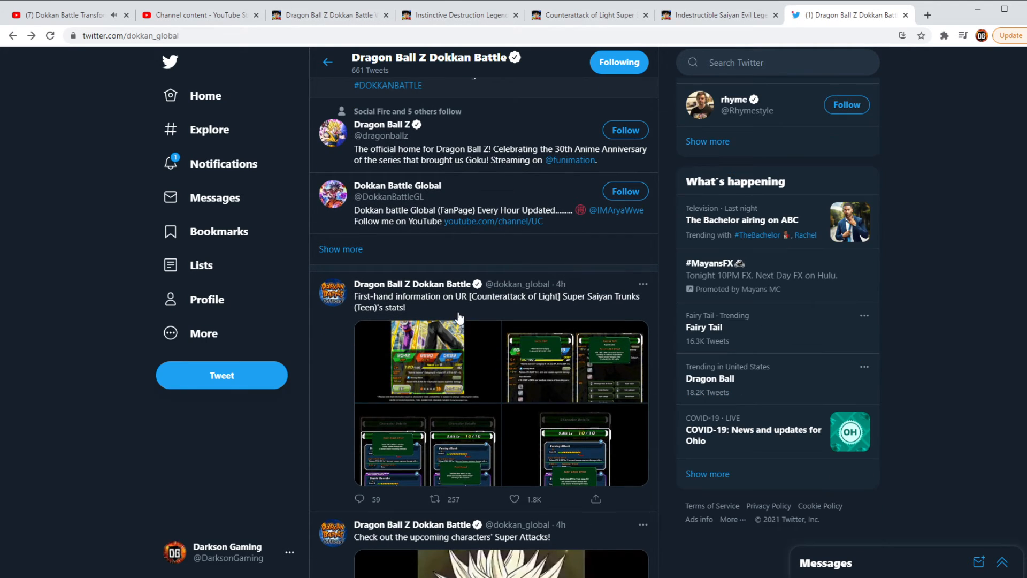
click(427, 359)
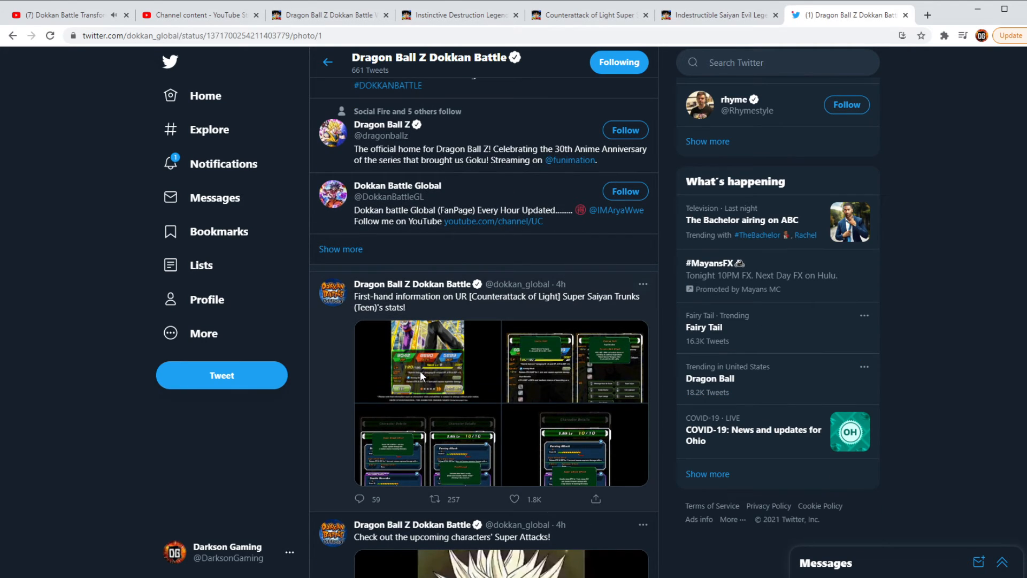
click(426, 360)
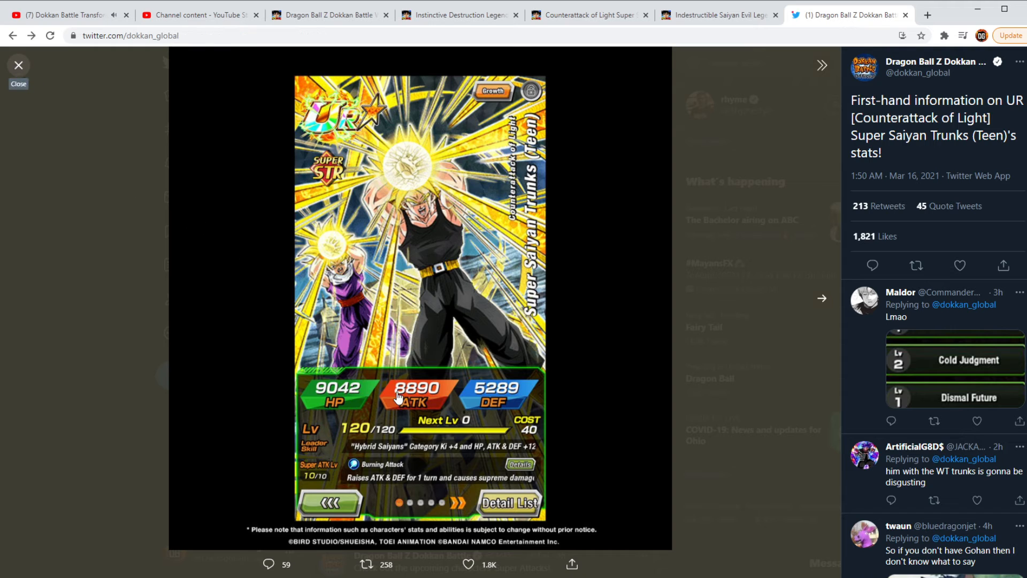
click(19, 65)
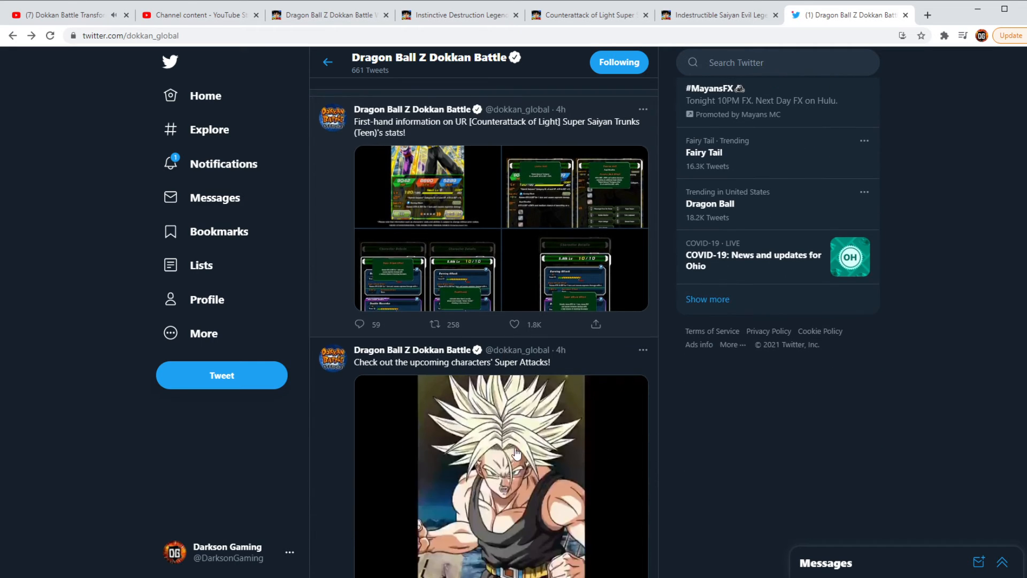
Play the upcoming characters' Super Attacks video, then scroll down to older Mar 9 posts
scroll(down, 3)
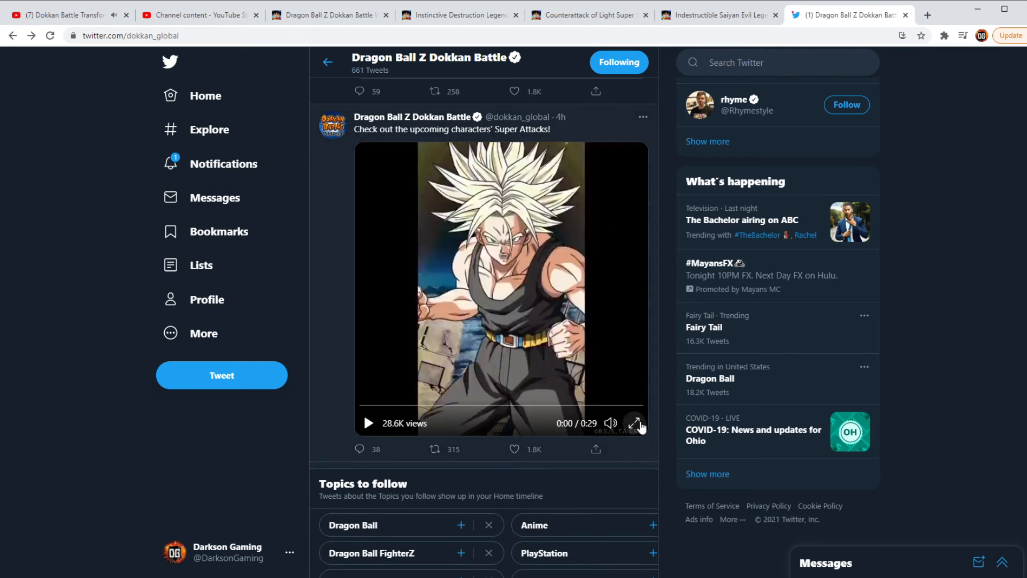
click(634, 424)
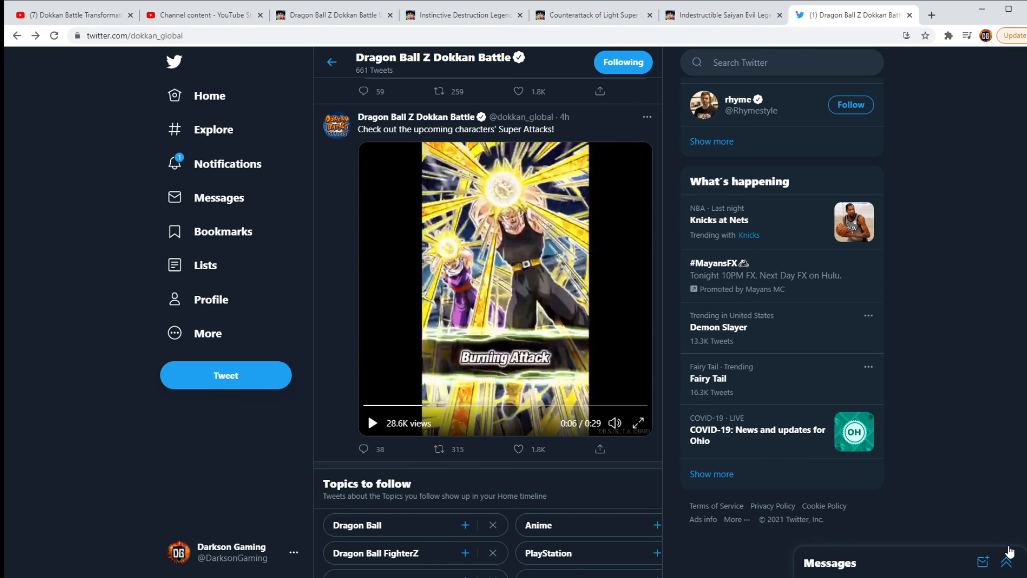
scroll(down, 3)
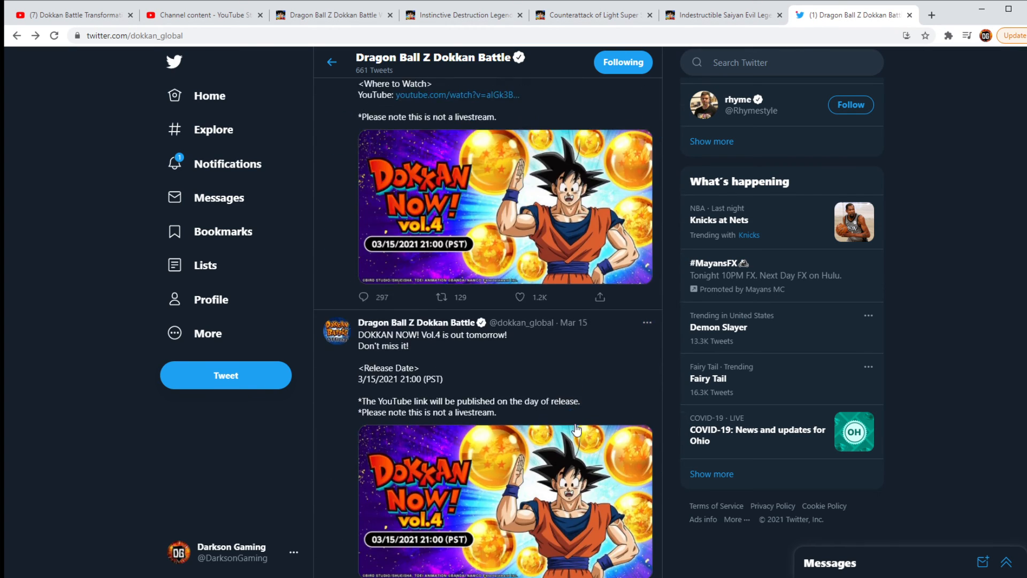
scroll(down, 3)
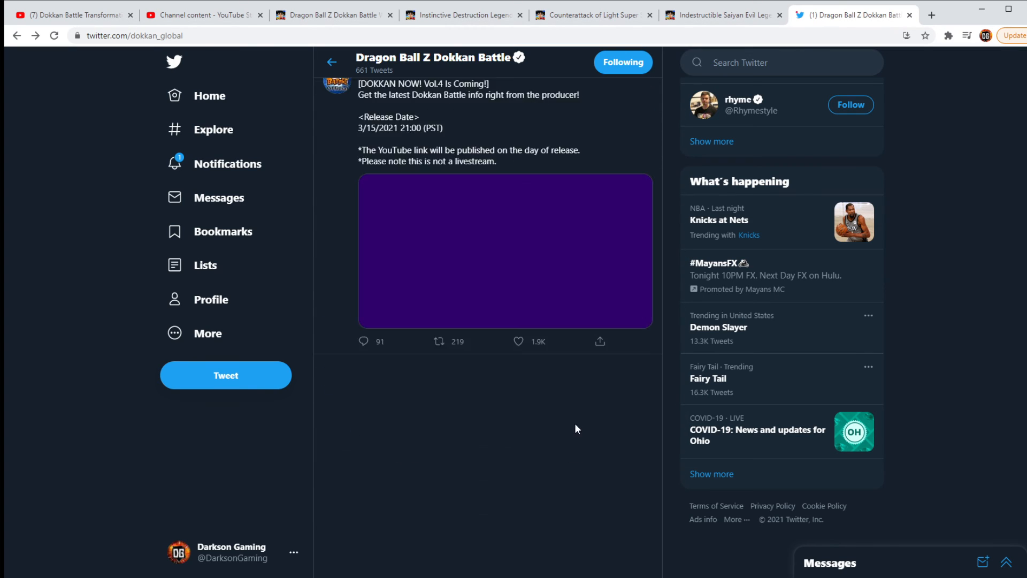
scroll(down, 3)
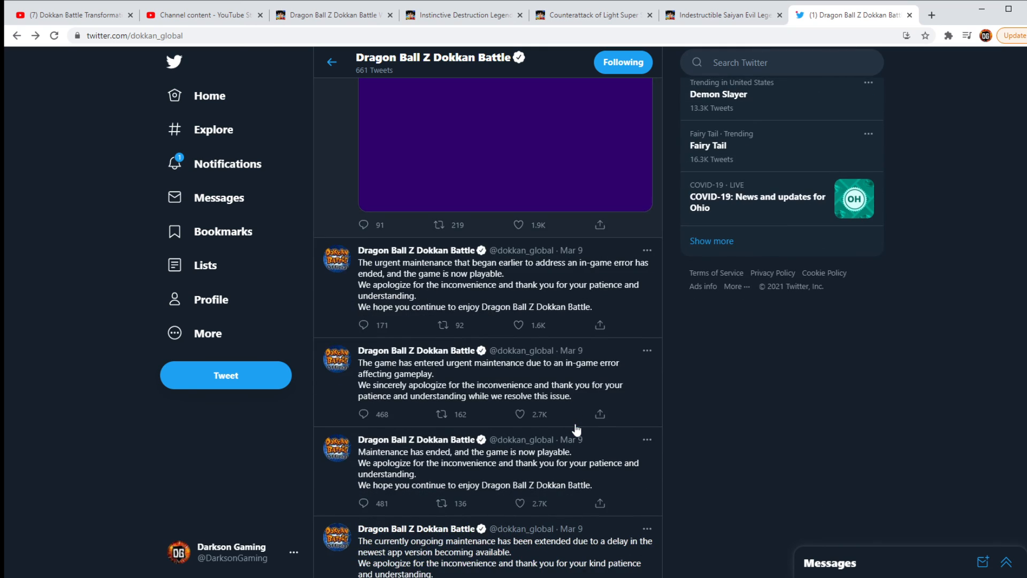